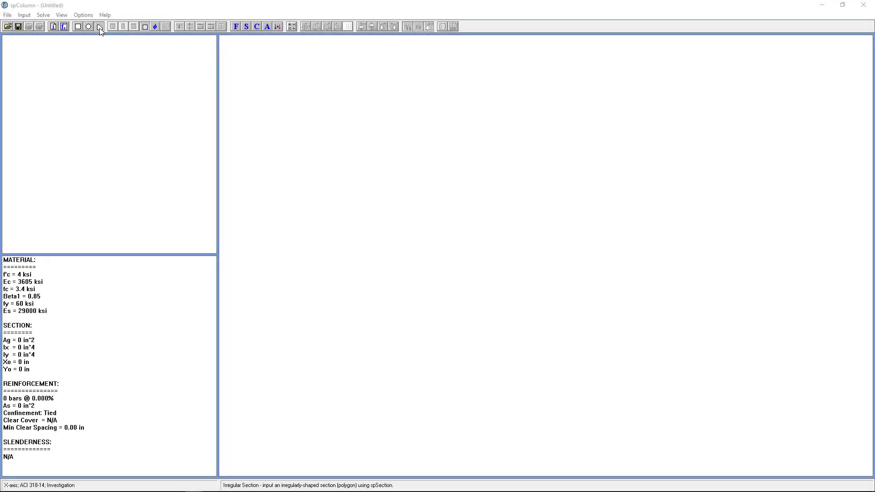
mouse_move(99, 29)
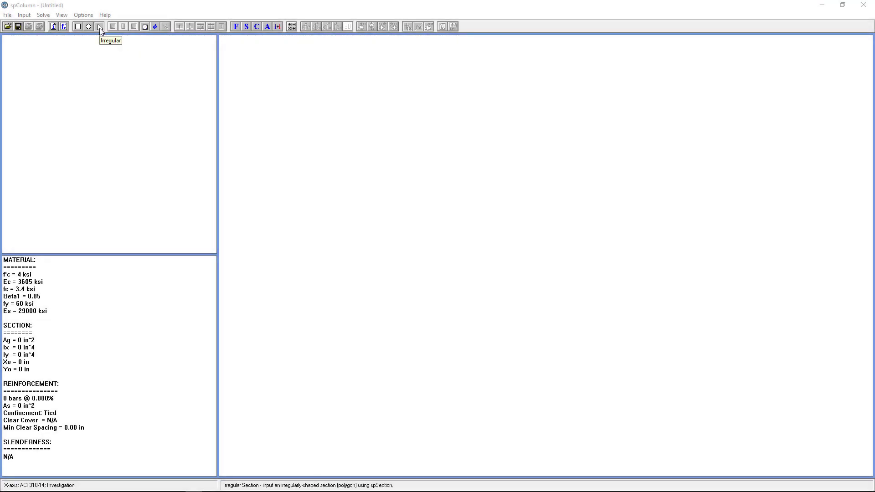
Start an irregular section and draw two stacked 80-wide solid rectangles at upper left
left_click(99, 27)
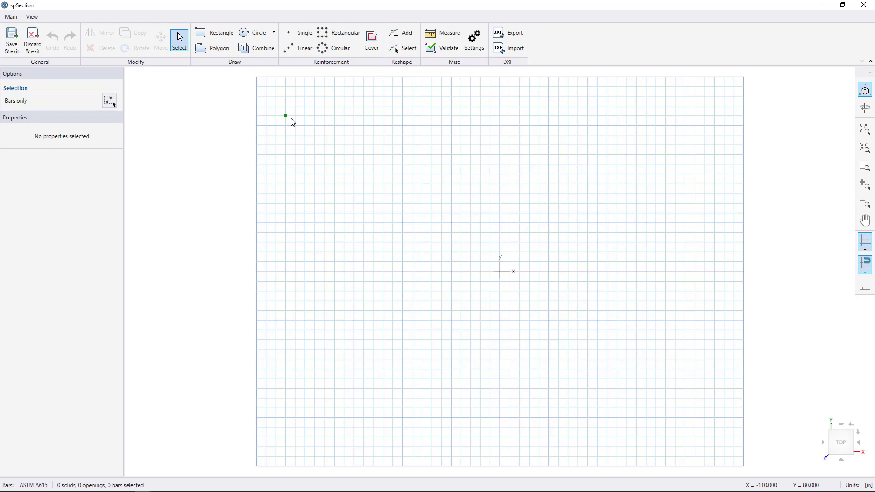
mouse_move(314, 124)
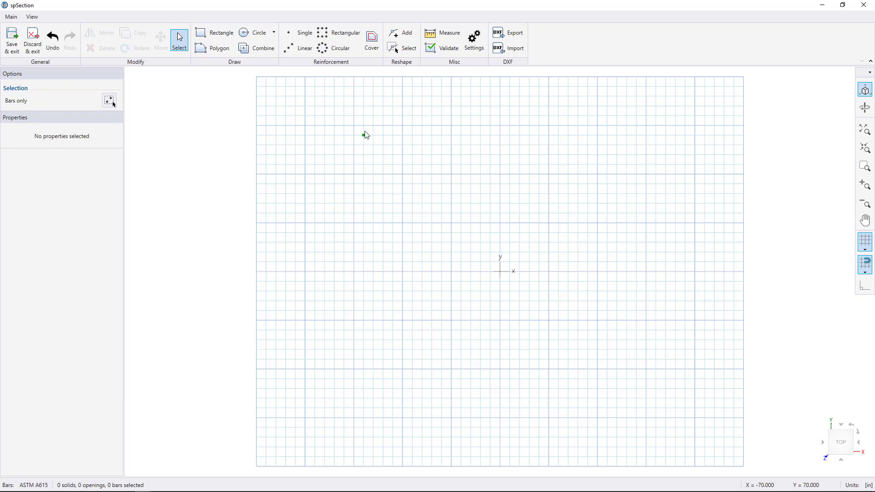
left_click(222, 33)
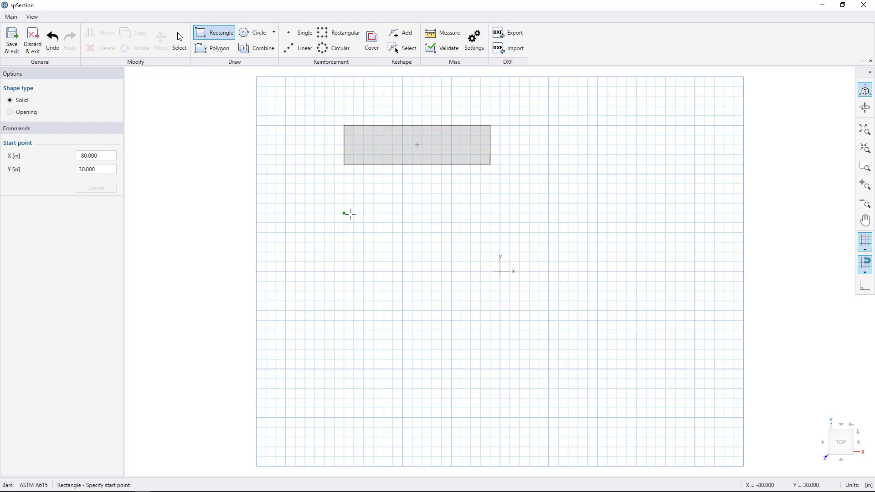
left_click(344, 212)
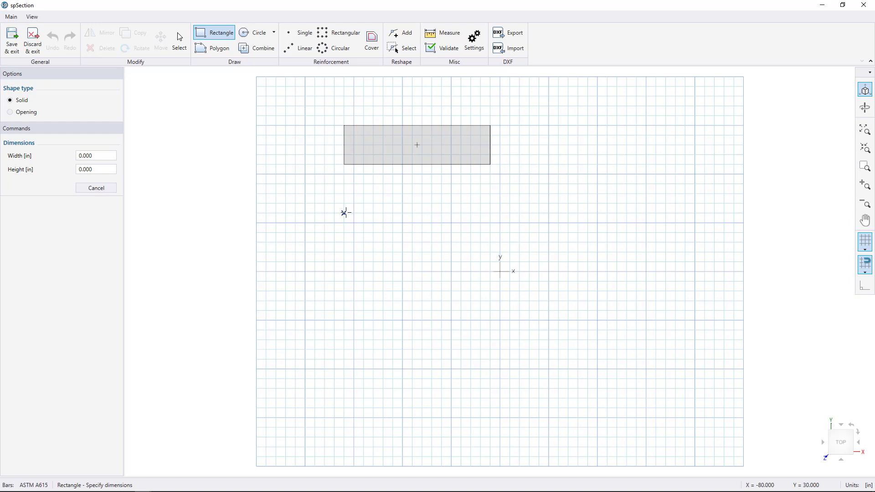
type("80")
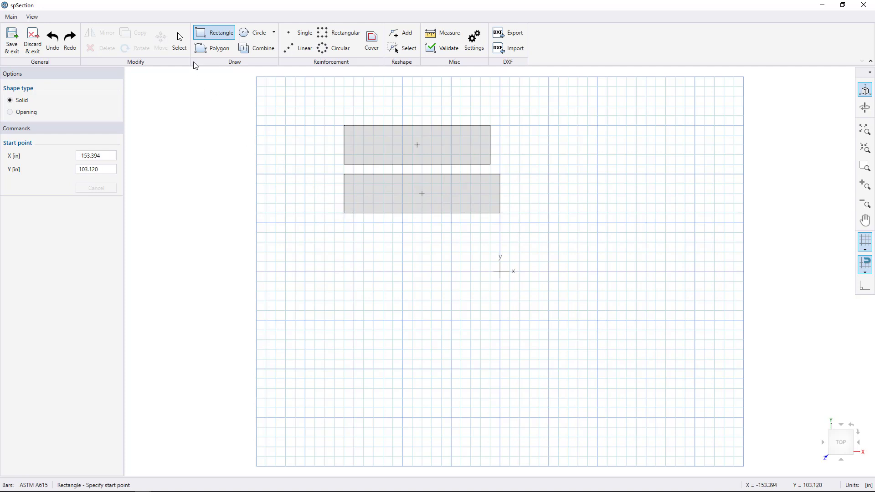
Rotate the lower rectangle 90° about its lower-left corner and butt it against the top rectangle
left_click(371, 195)
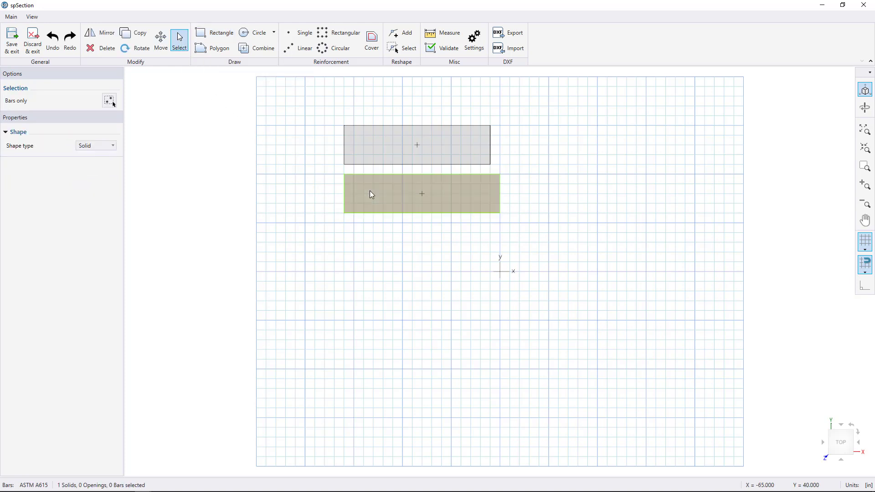
mouse_move(139, 49)
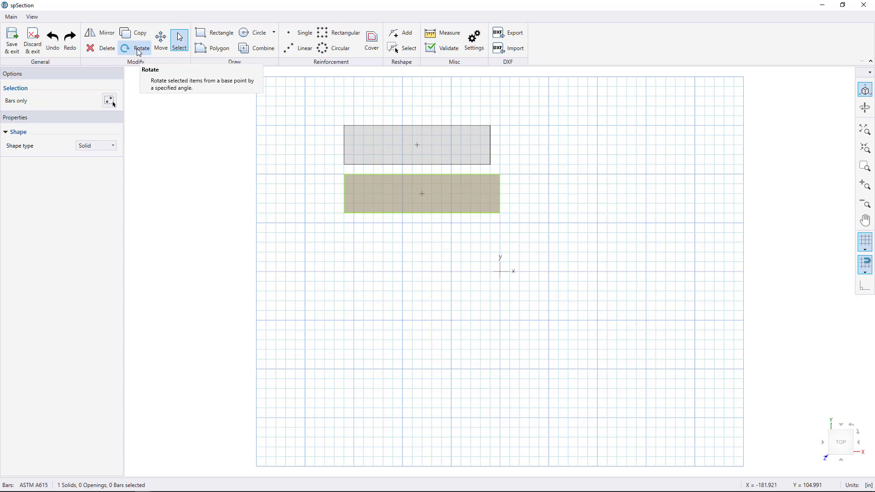
left_click(141, 48)
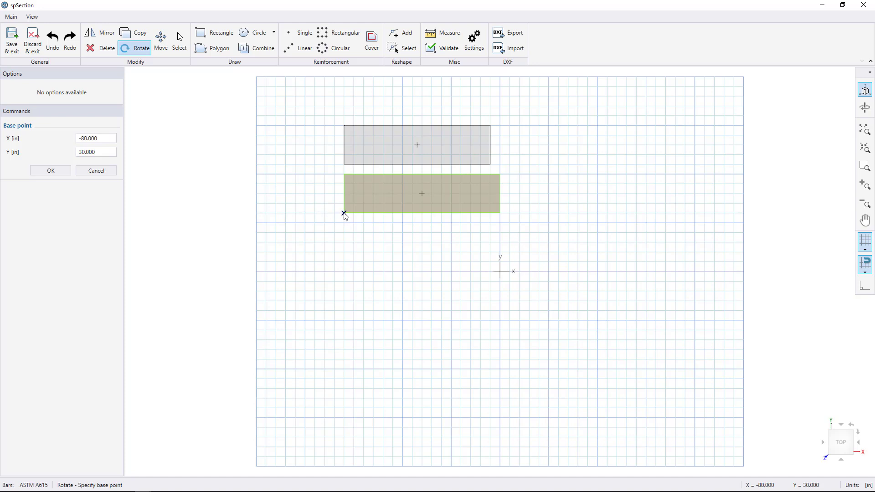
left_click(343, 213)
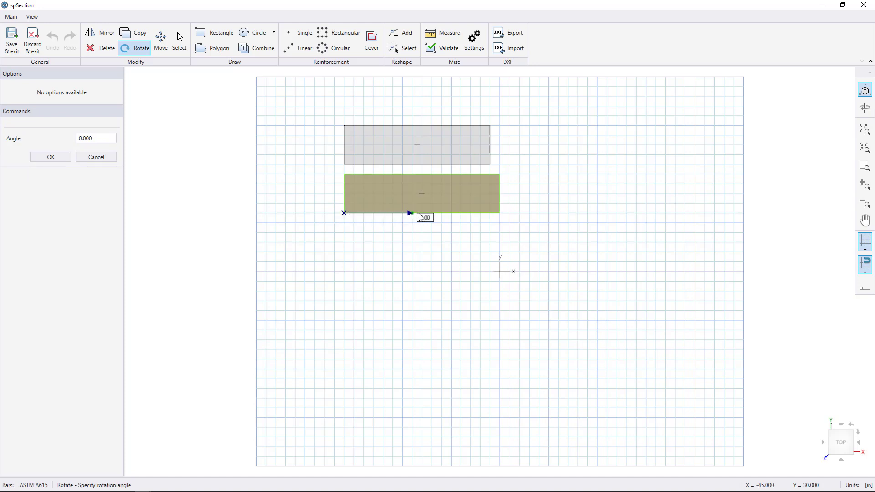
left_click_drag(410, 213, 352, 318)
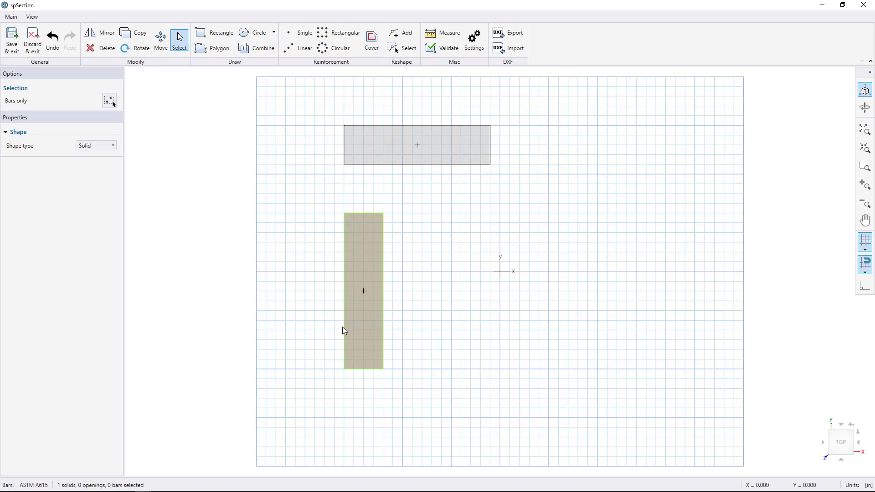
left_click(343, 213)
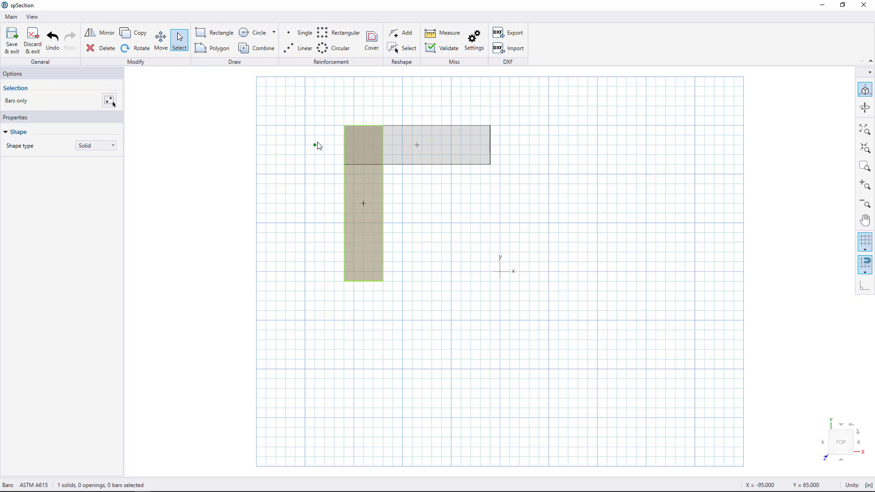
Add a two-point circle across the leg's bottom and combine all shapes into one solid
left_click(319, 157)
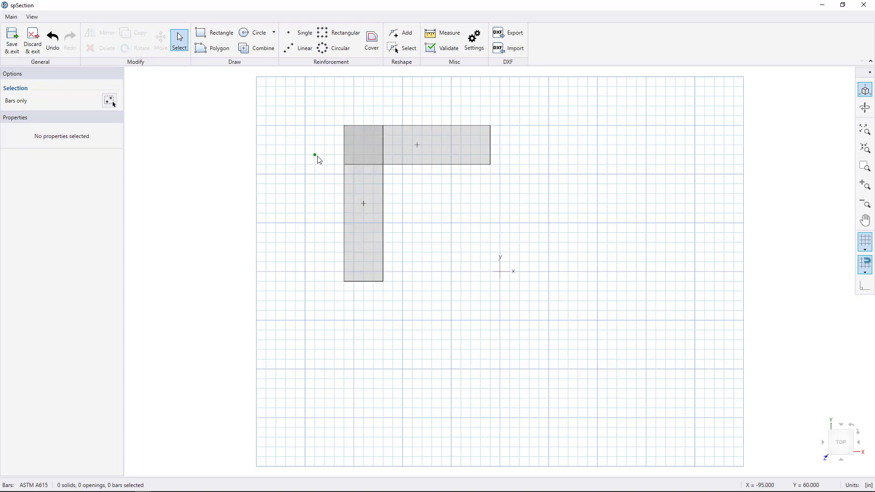
mouse_move(257, 33)
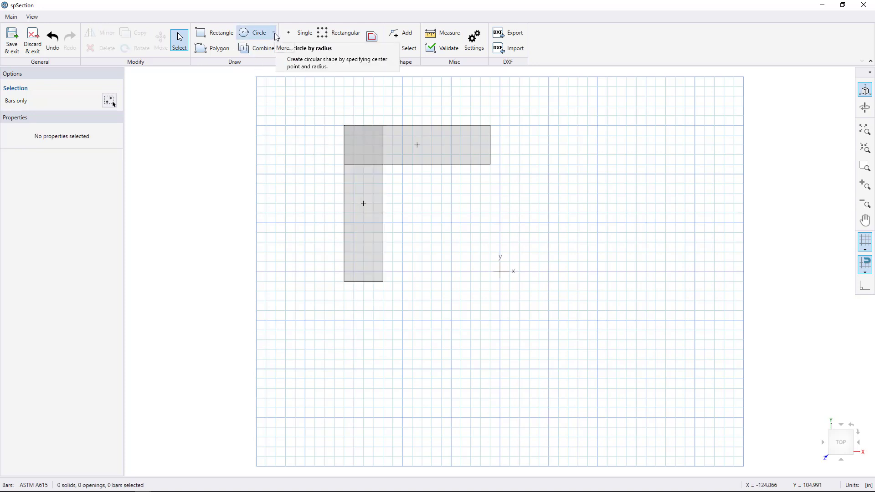
left_click(273, 32)
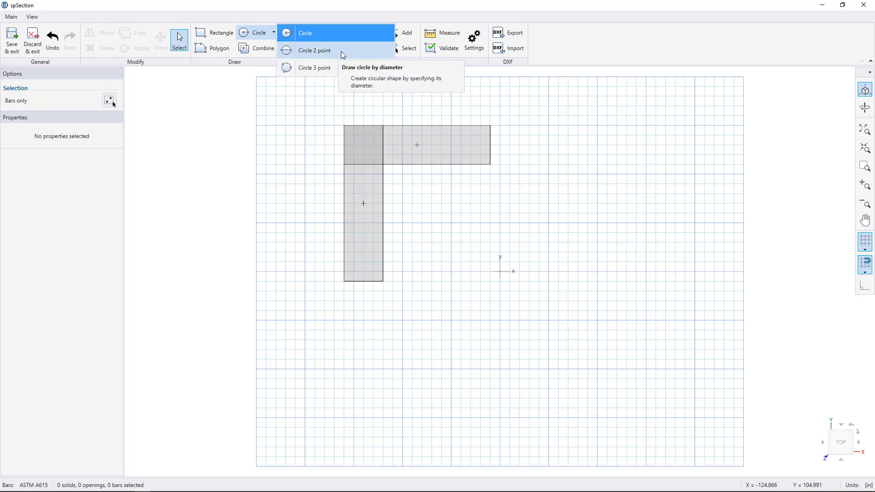
left_click(313, 50)
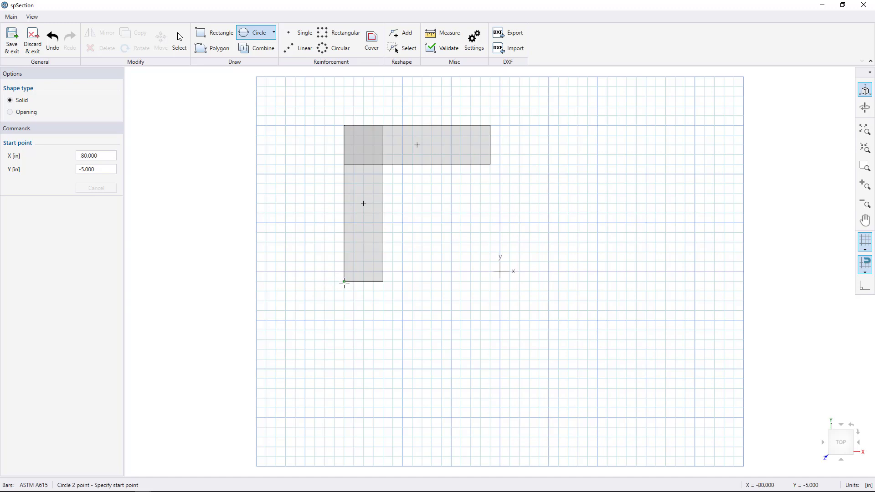
left_click(344, 283)
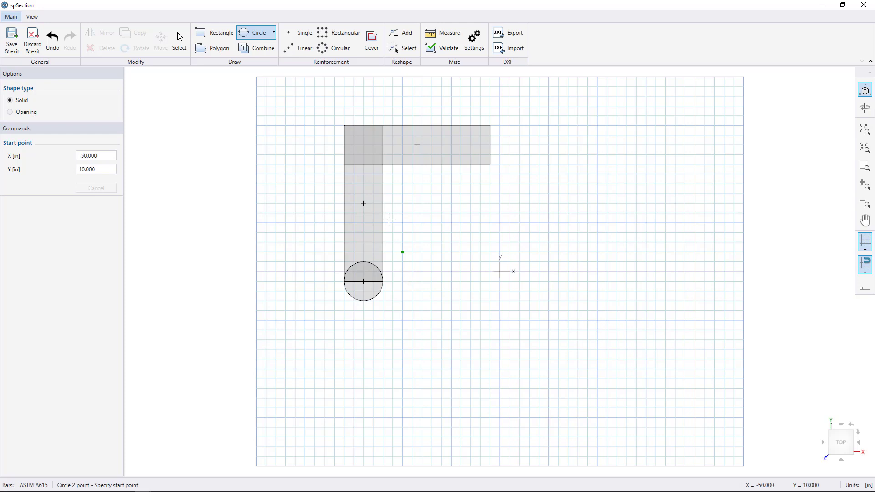
mouse_move(257, 48)
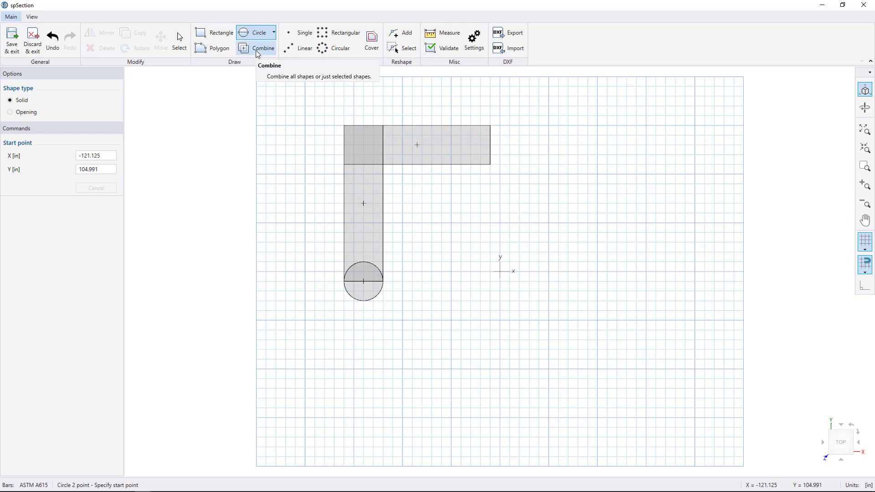
left_click(256, 48)
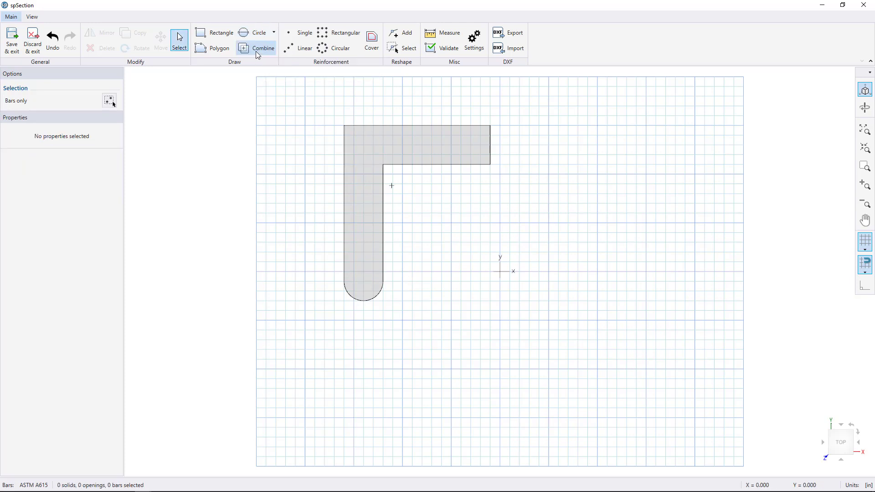
mouse_move(217, 50)
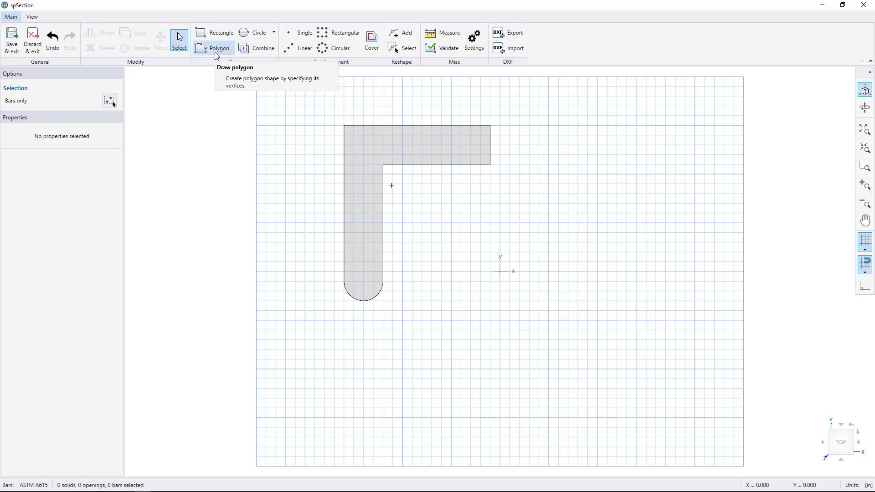
Draw a five-sided solid polygon below the L-shaped section
left_click(219, 48)
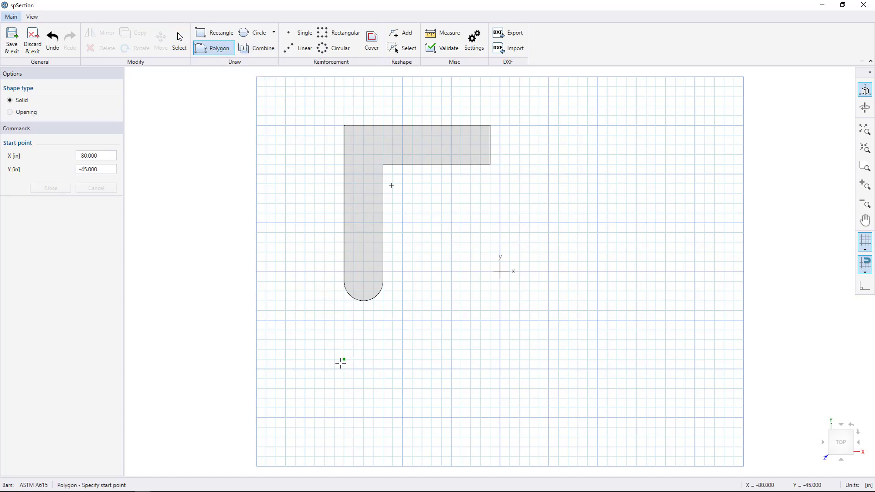
left_click(341, 363)
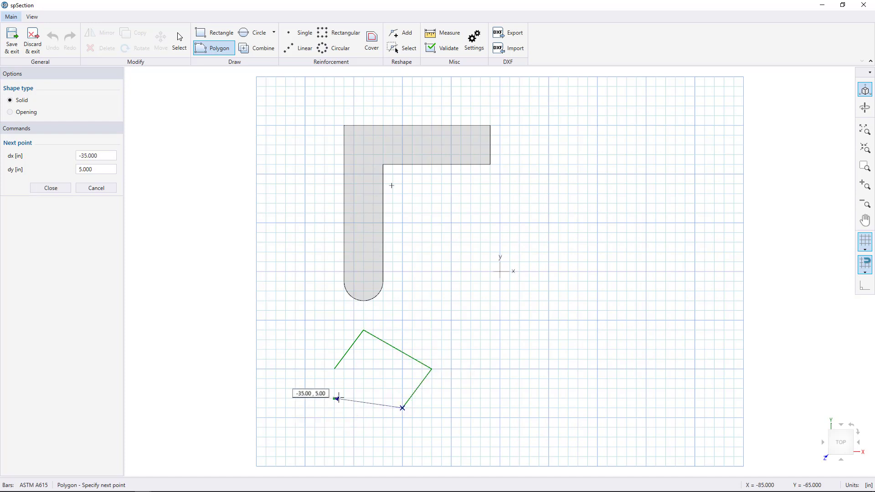
left_click(50, 187)
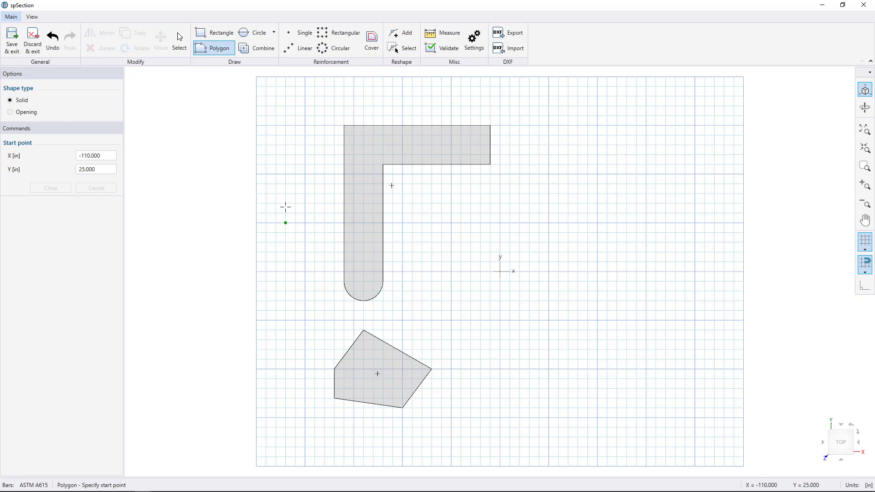
mouse_move(220, 33)
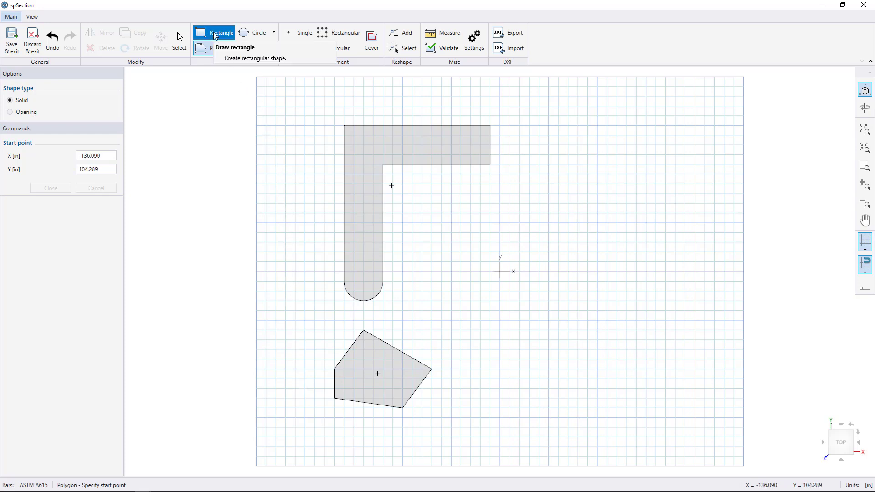
Draw a large solid square on the right and switch the shape type to Opening
left_click_drag(548, 125, 584, 170)
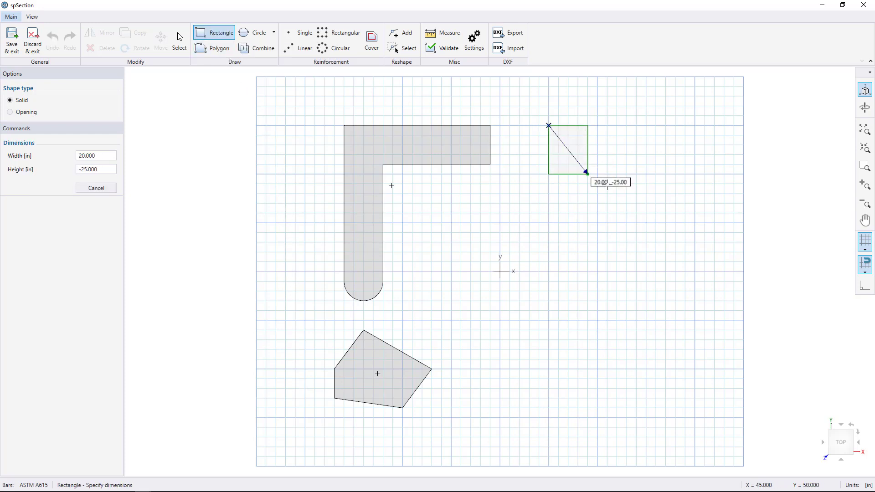
left_click(585, 172)
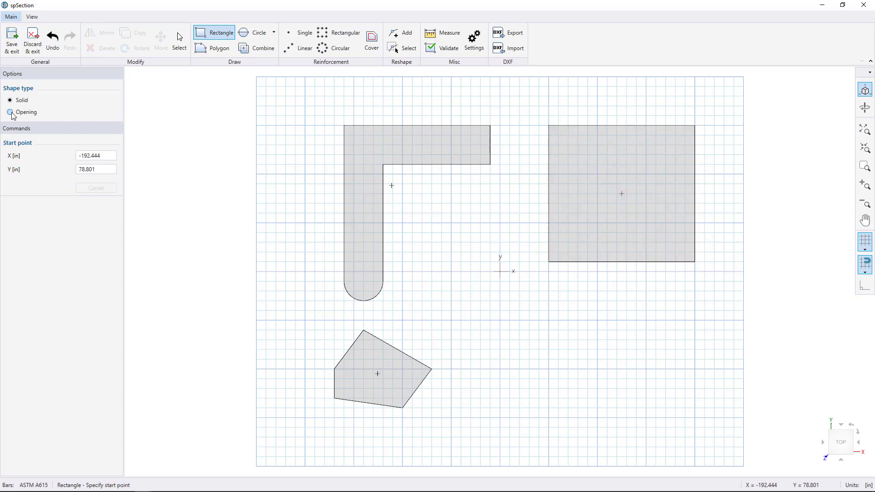
left_click(9, 112)
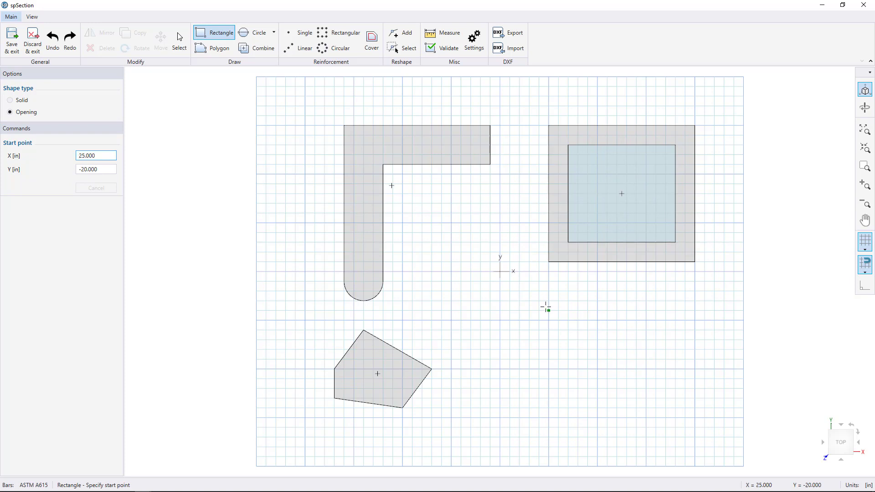
Draw a small rectangular opening and drag it onto the square's bottom edge
left_click(539, 300)
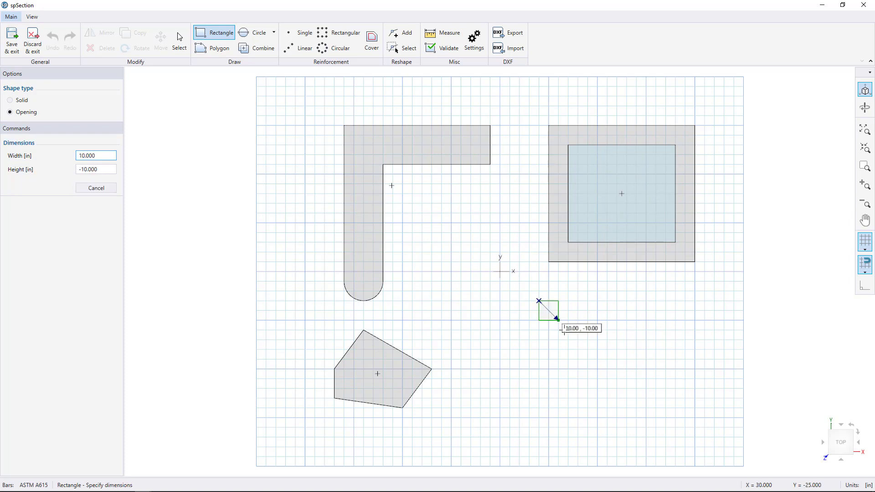
left_click(558, 318)
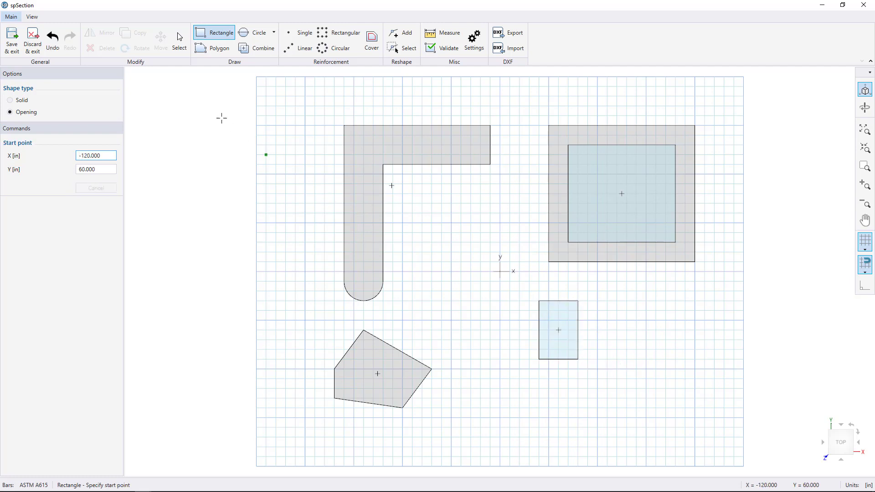
left_click(558, 329)
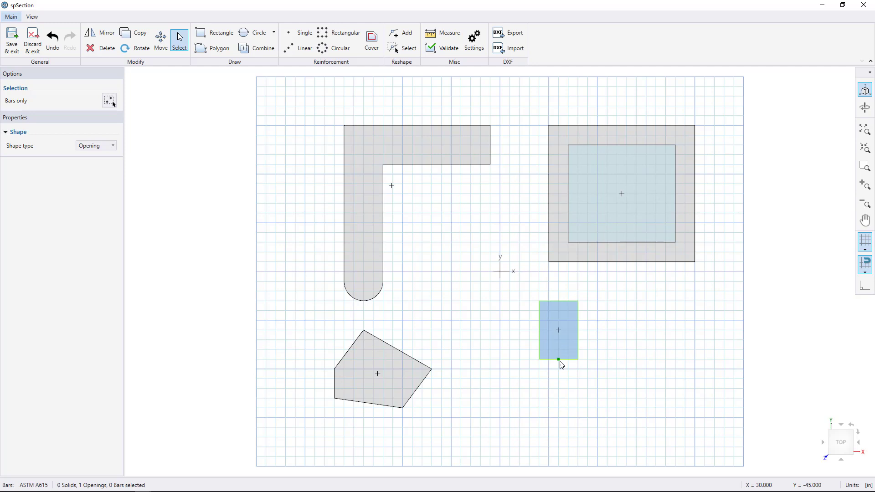
left_click_drag(557, 359, 616, 272)
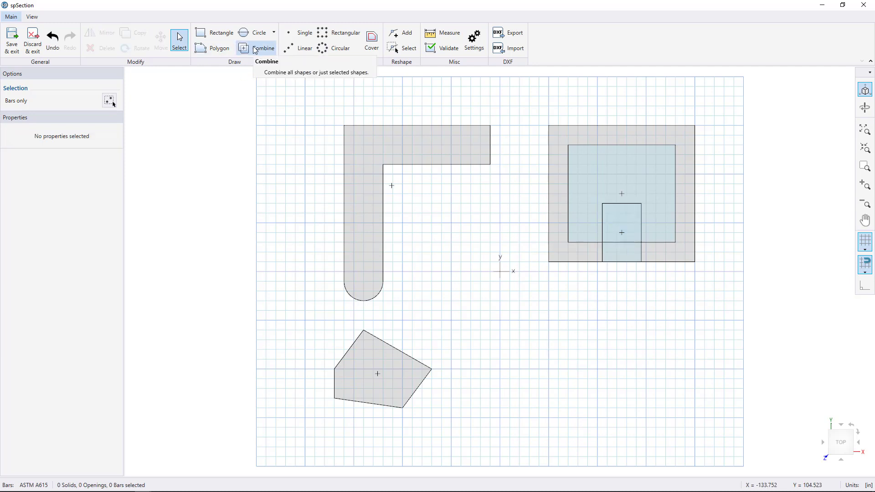
Combine the shapes so the openings are subtracted from the square
left_click(258, 48)
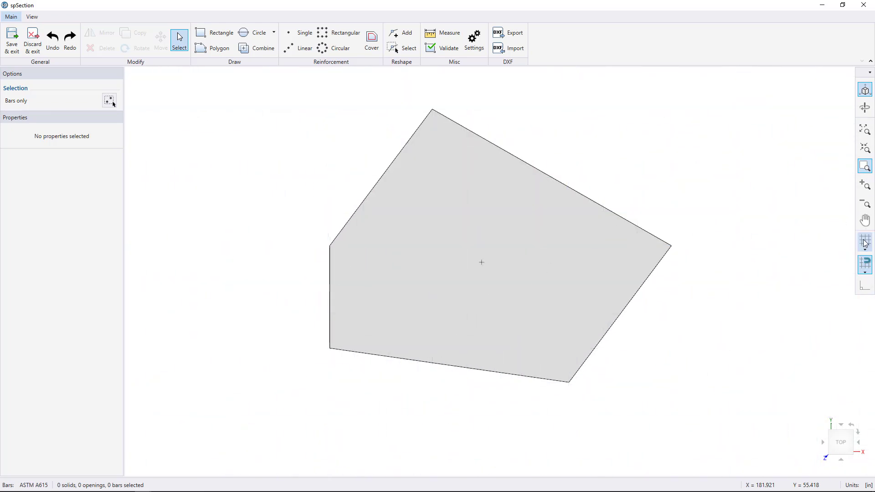
Show the cover line, start a linear bar pattern with 2.5 in cover at the left corner
left_click(371, 40)
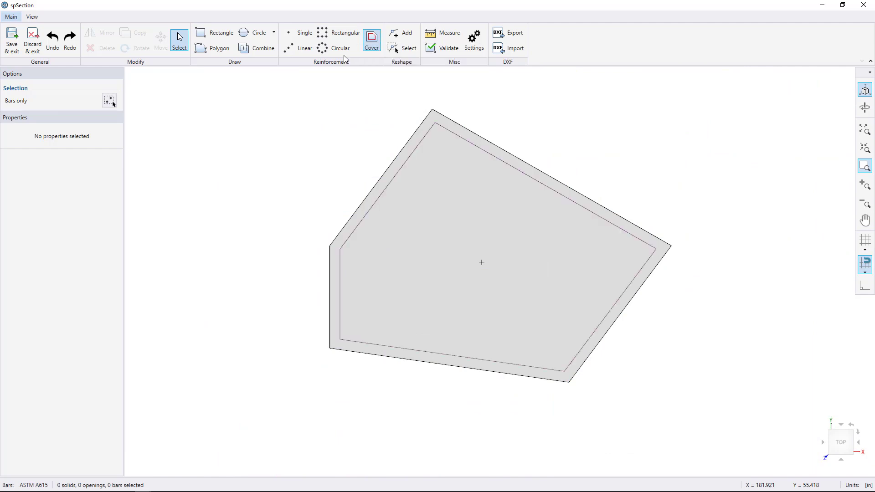
mouse_move(298, 48)
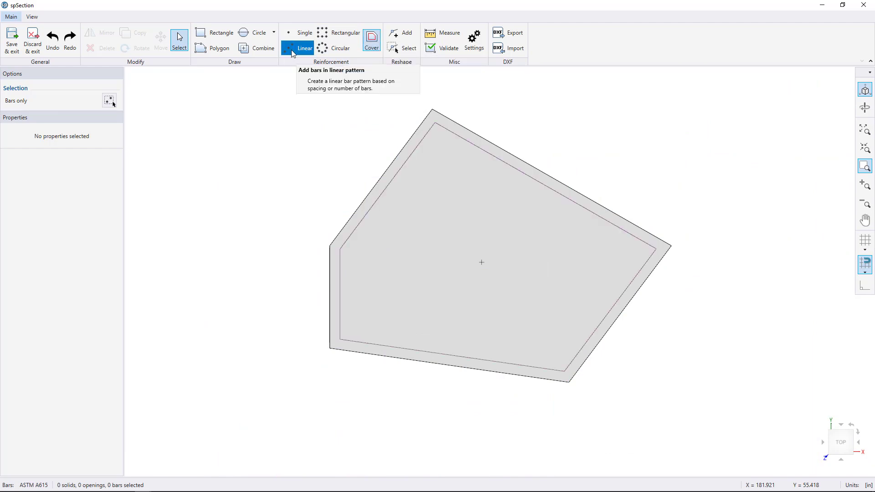
left_click(304, 48)
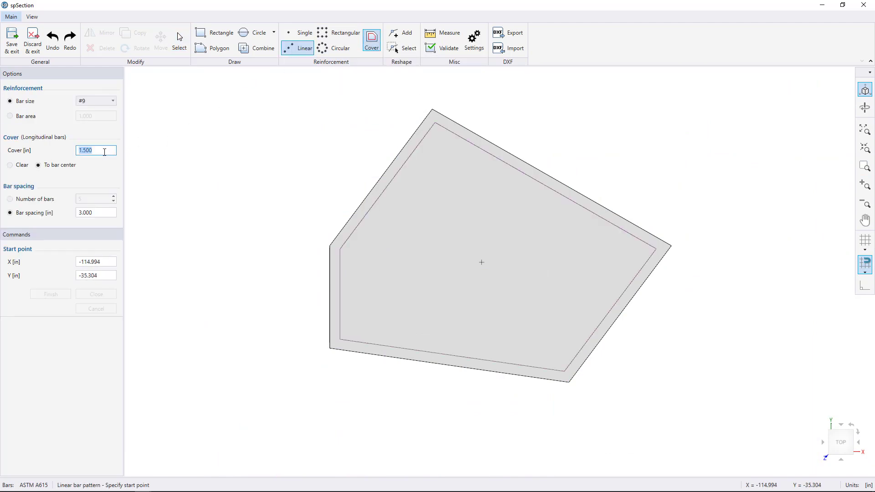
type("2.500")
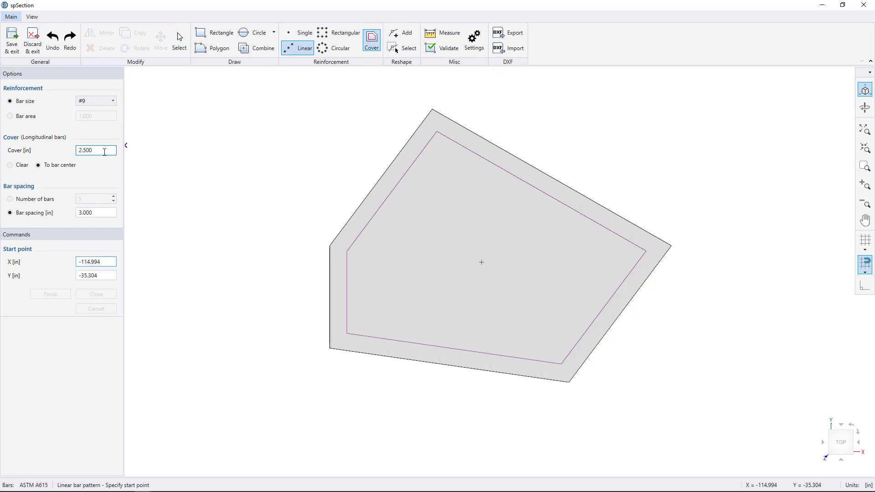
left_click(346, 264)
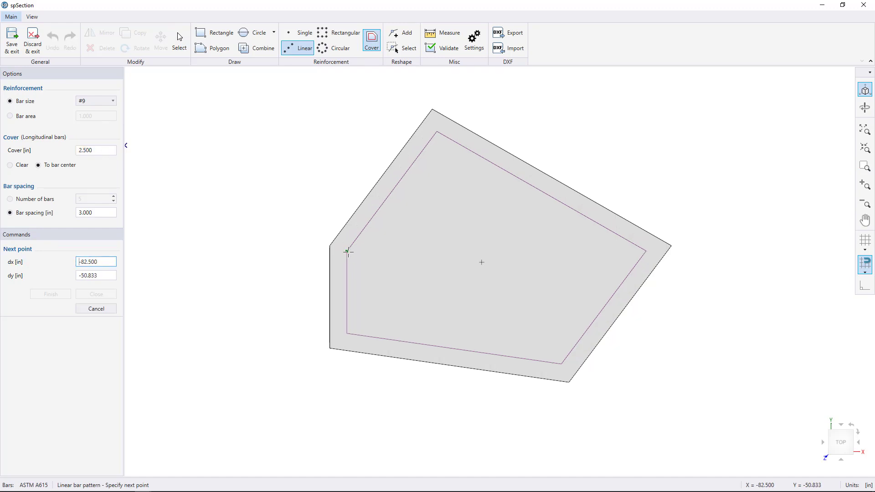
Run the #9 bar path through the top and right corners with 6 in spacing
left_click(404, 174)
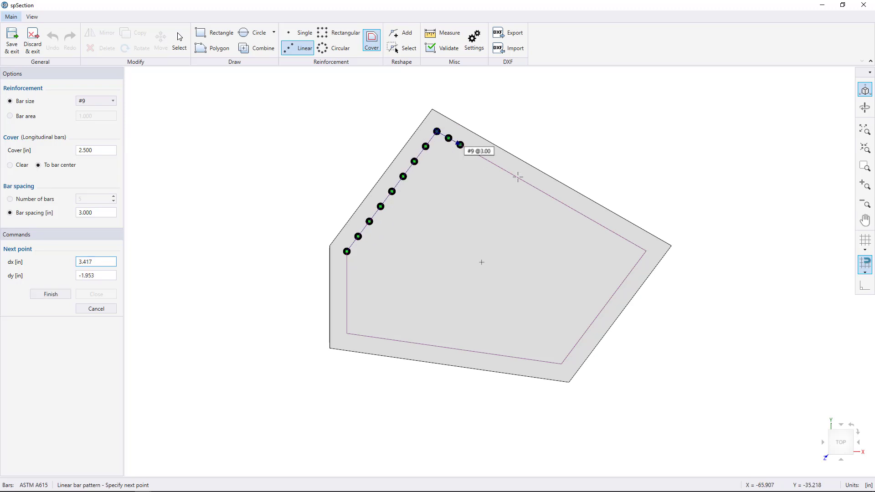
left_click(646, 249)
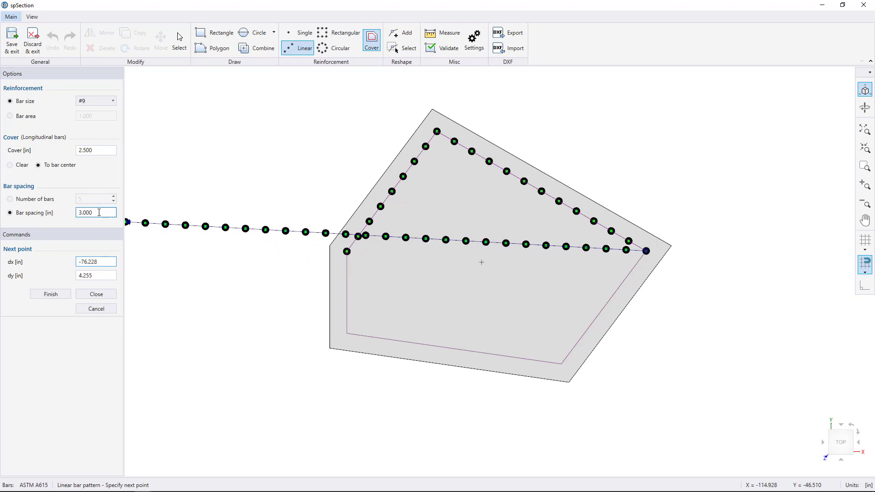
type("6.000")
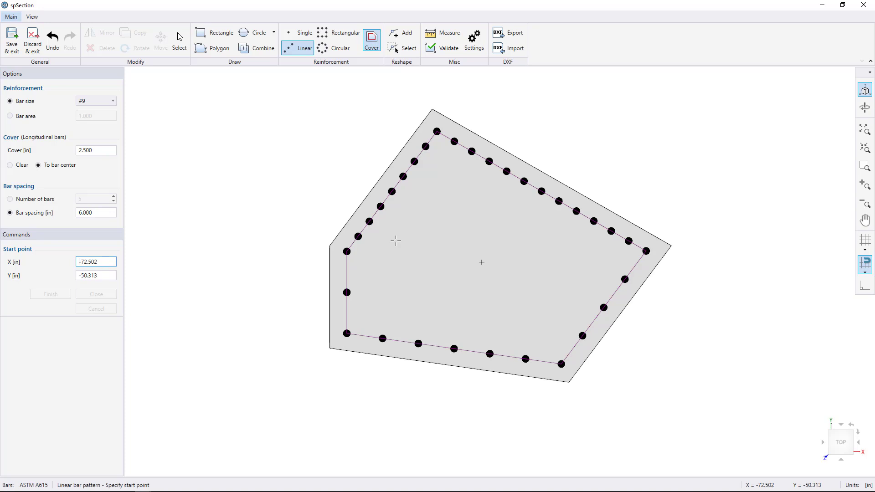
mouse_move(53, 39)
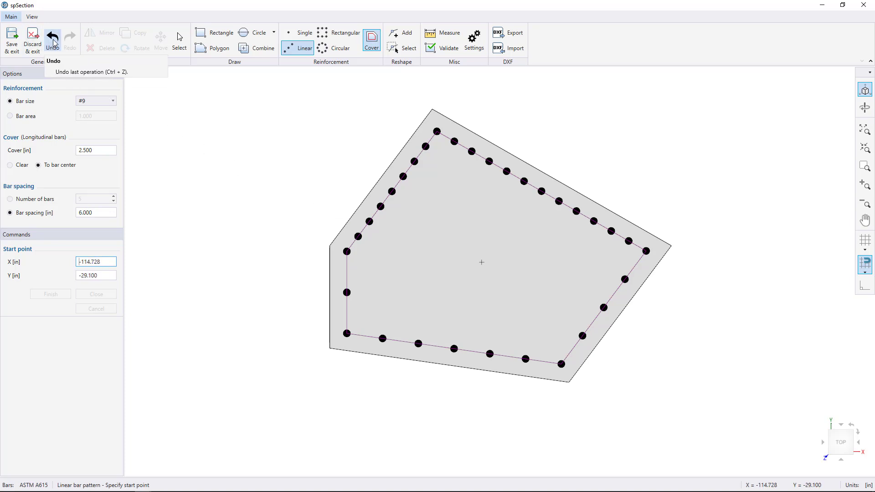
Undo the bars, switch cover to Clear, and restart the bar path at the left corner
left_click(51, 35)
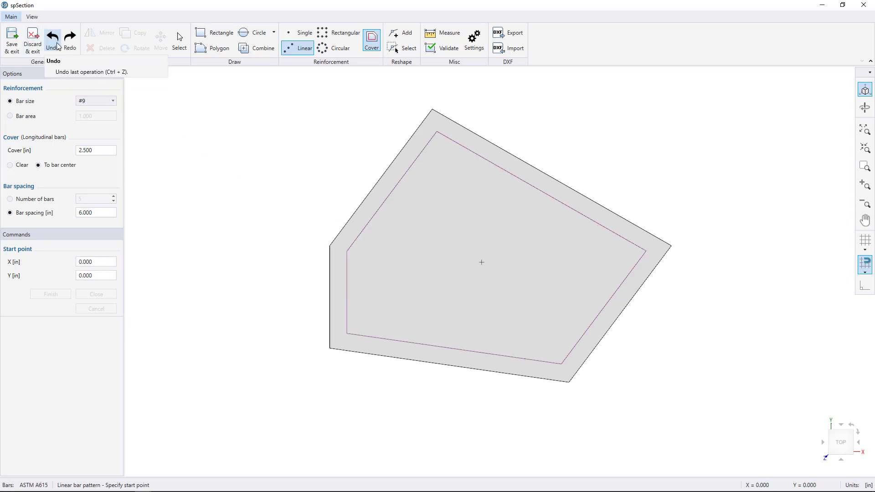
left_click(10, 165)
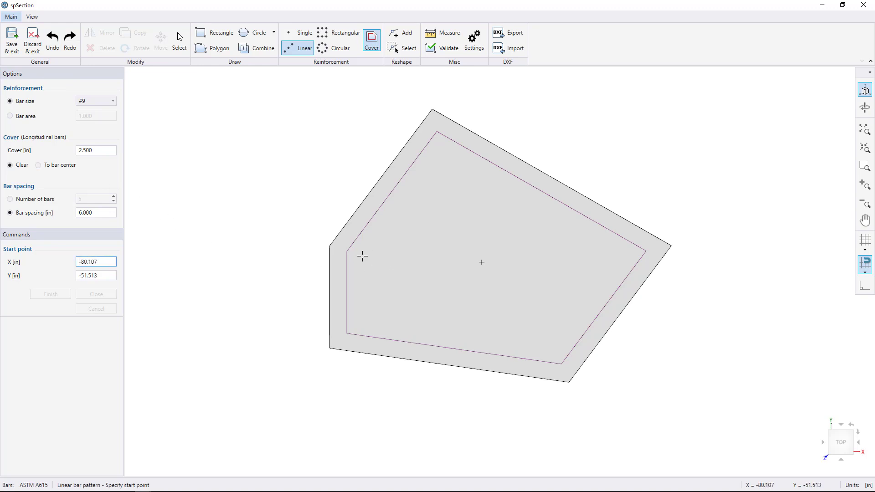
mouse_move(358, 270)
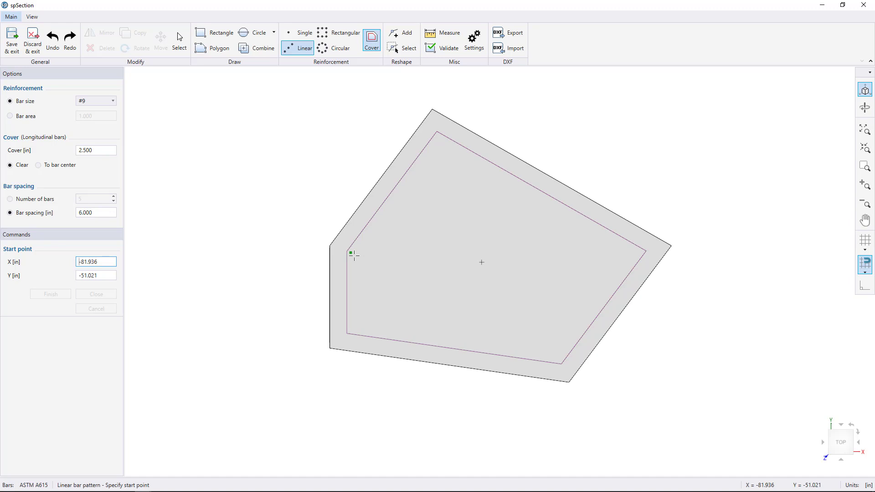
left_click(485, 172)
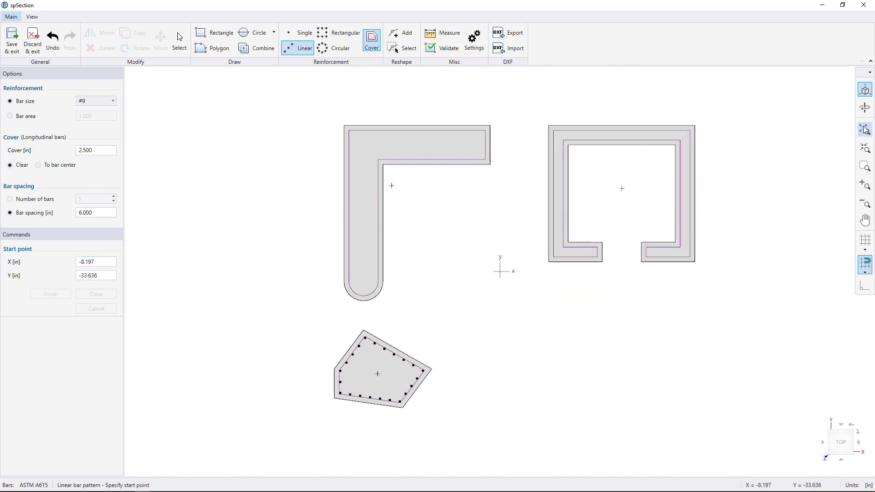
Select the L-shaped and channel sections and delete them, keeping the five-sided reinforced solid
left_click(179, 39)
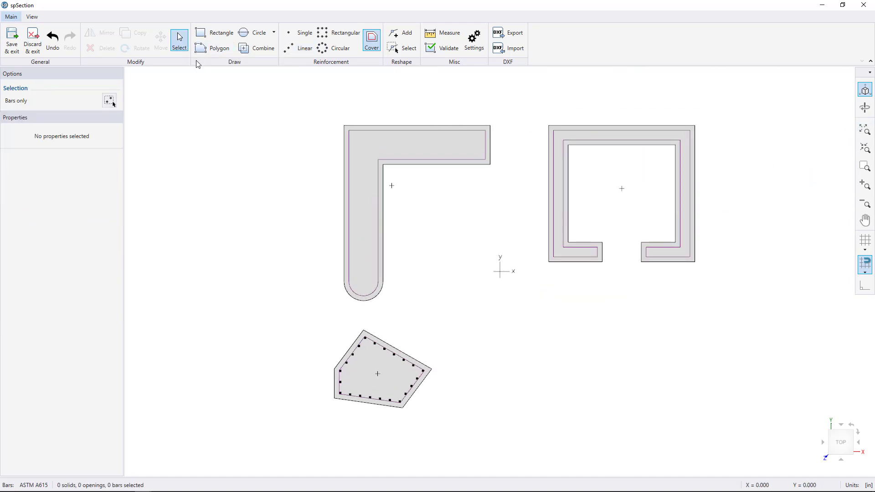
left_click(415, 144)
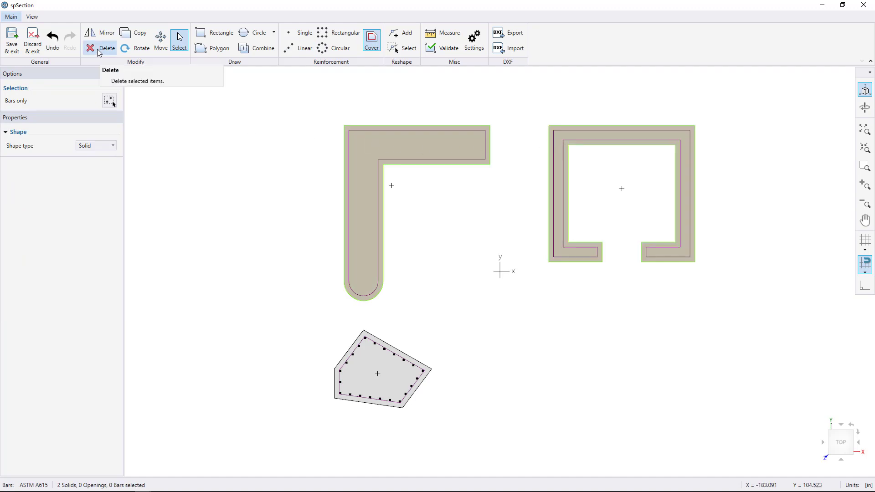
left_click(92, 48)
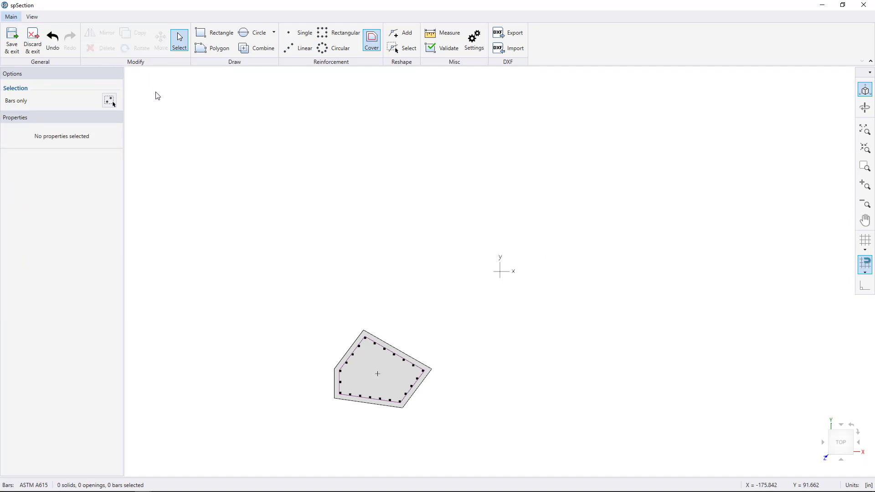
mouse_move(11, 35)
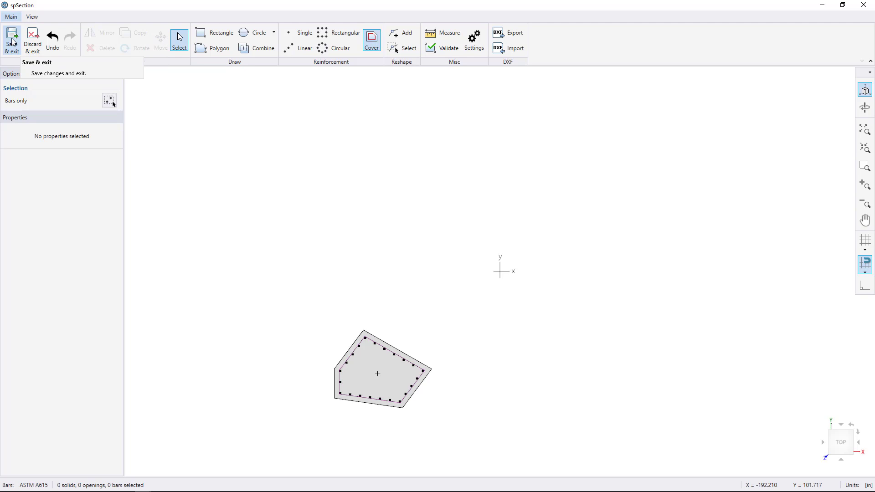